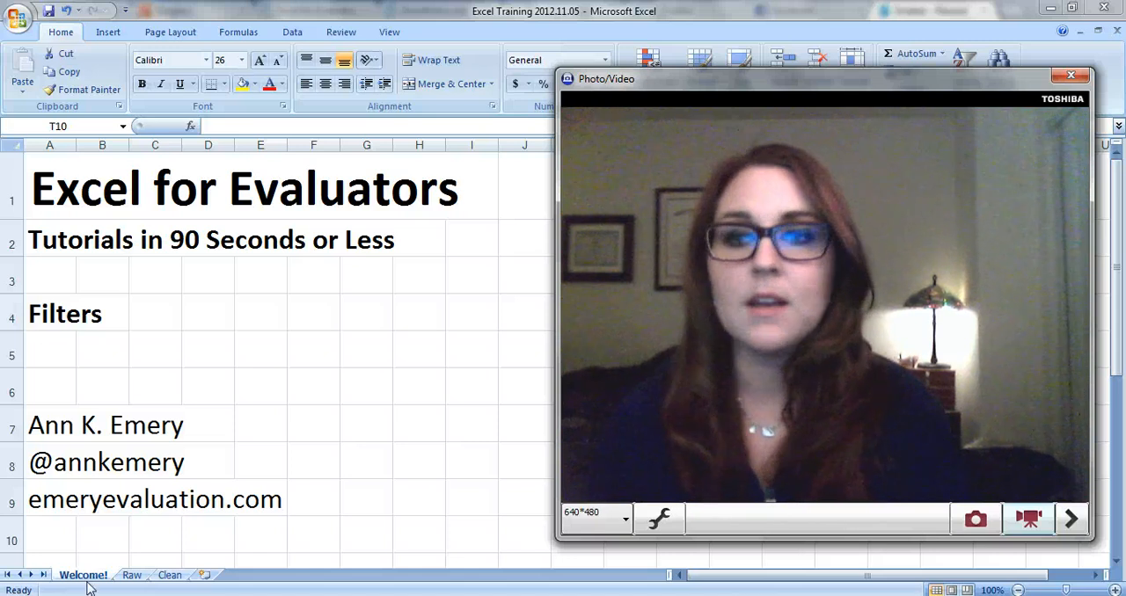
Step: Switch from the Raw sheet to the Clean sheet of tidied survey responses
left_click(131, 575)
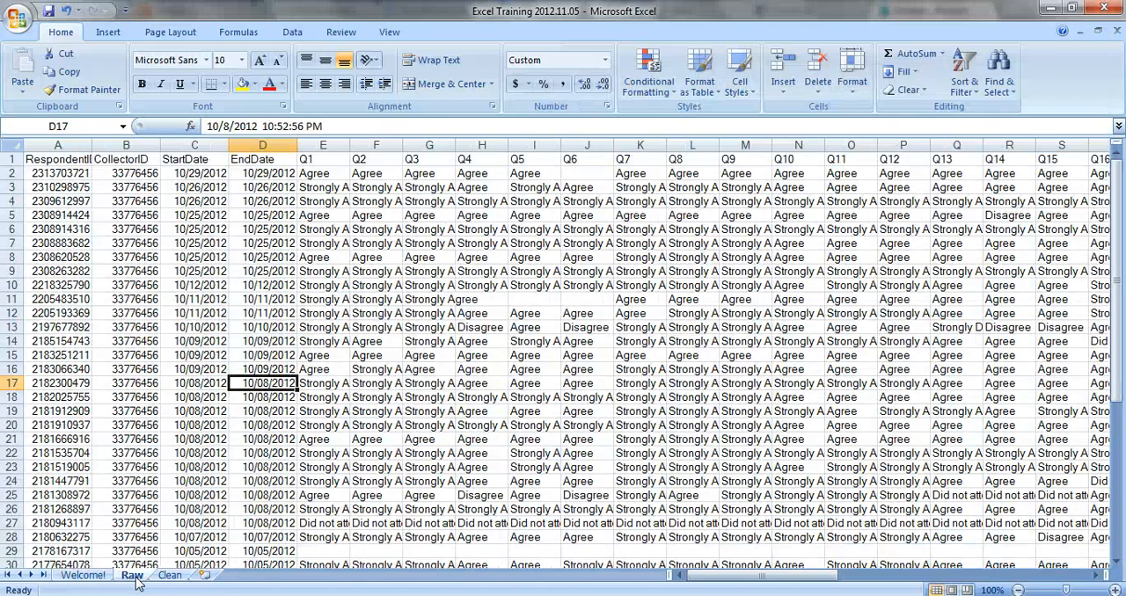
left_click(169, 575)
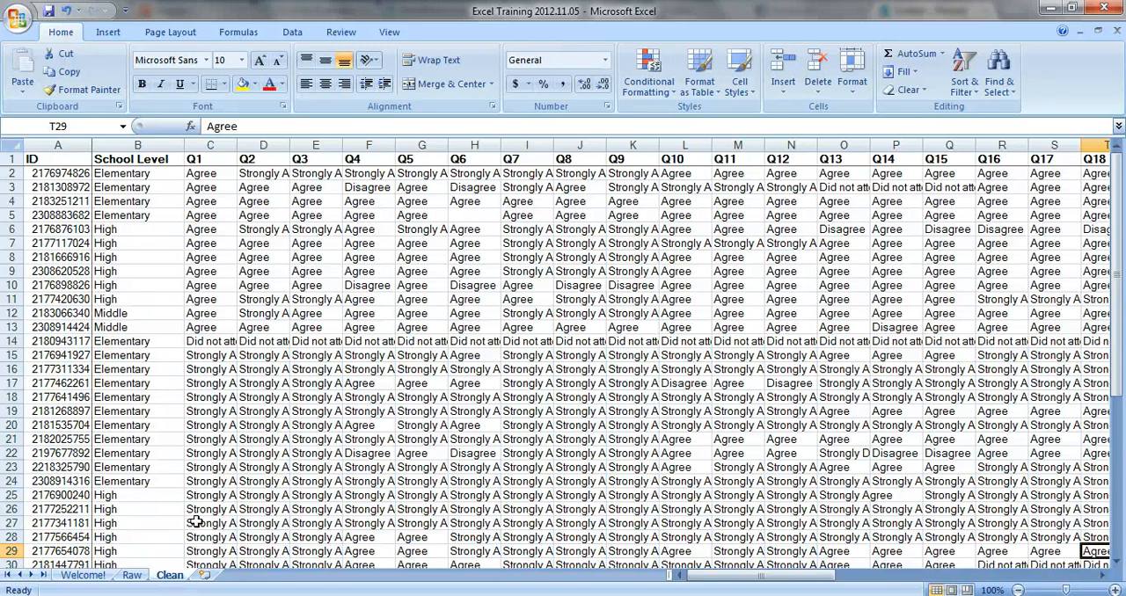
mouse_move(211, 503)
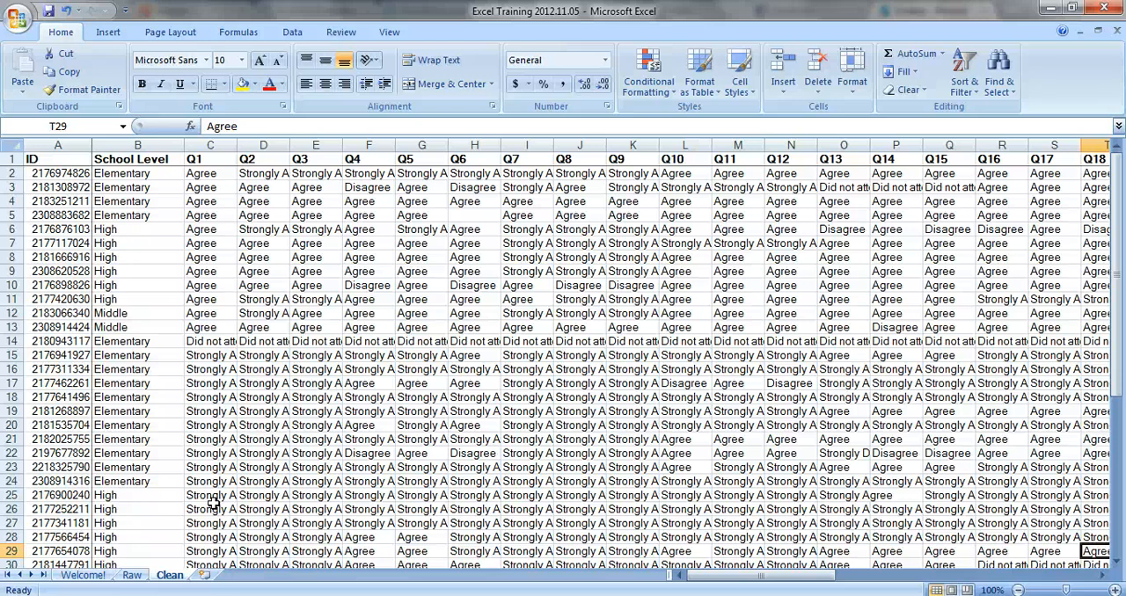
scroll("down", 3)
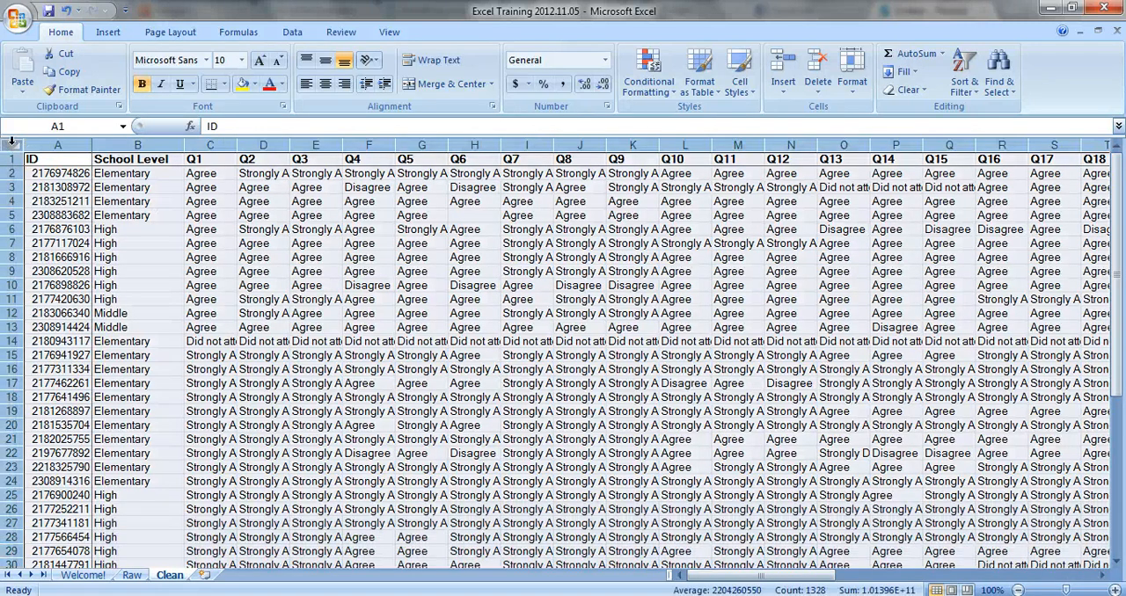
left_click(292, 31)
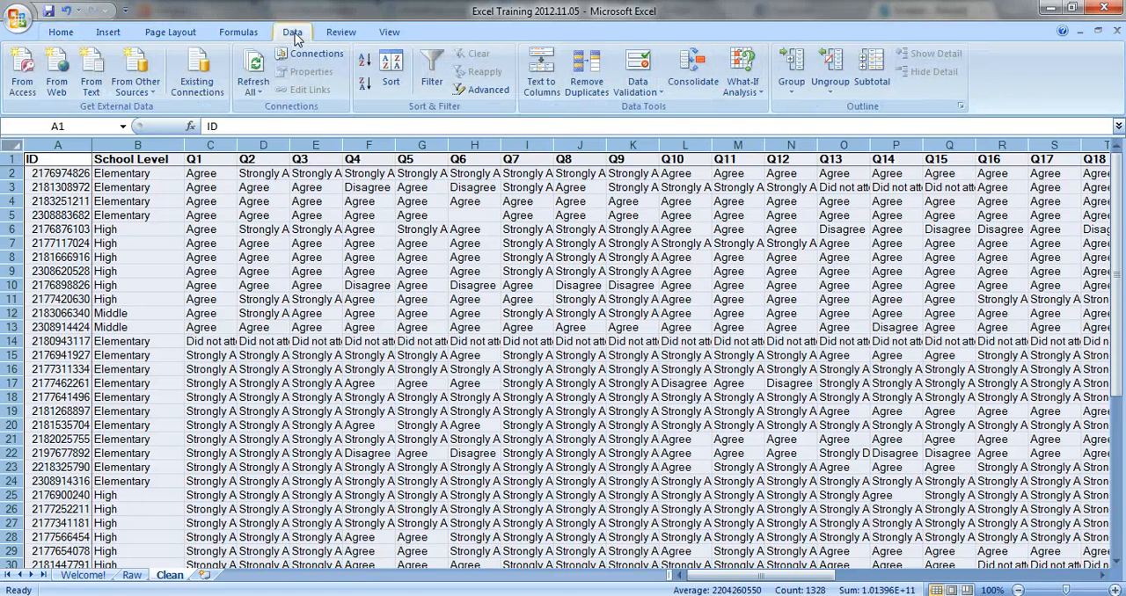
left_click(390, 67)
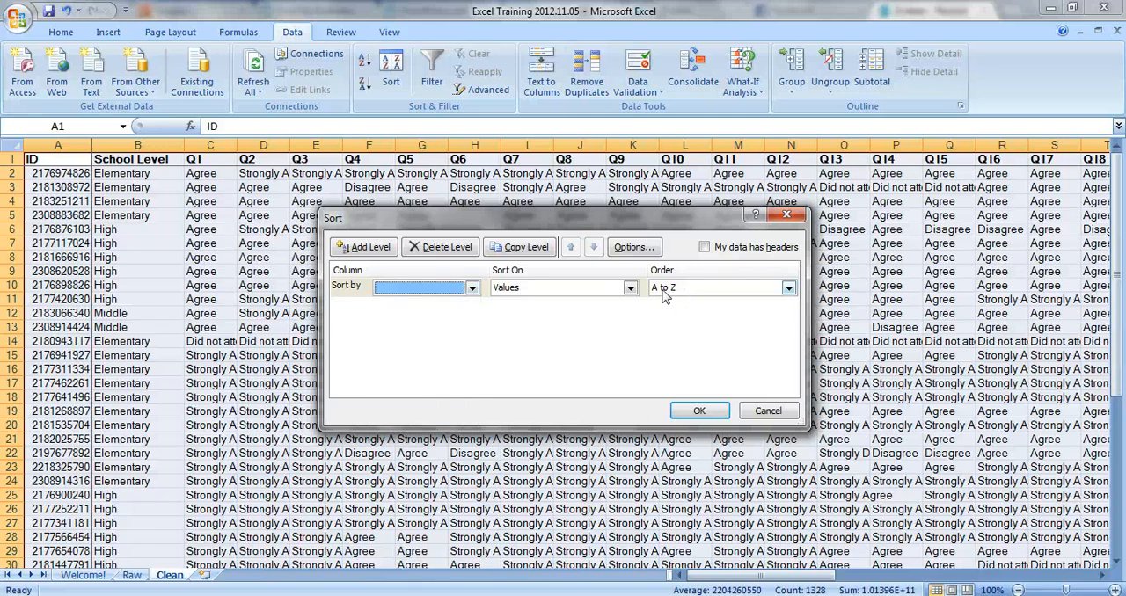
left_click(788, 289)
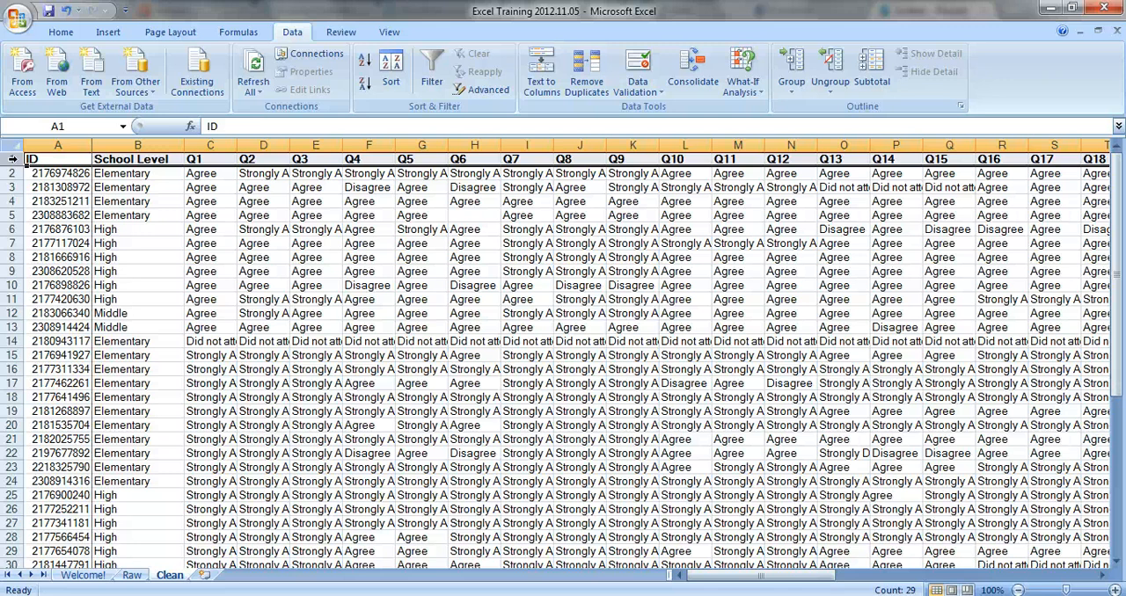
Step: Turn on AutoFilter dropdowns for the Clean sheet's header row via Home > Sort & Filter
left_click(59, 31)
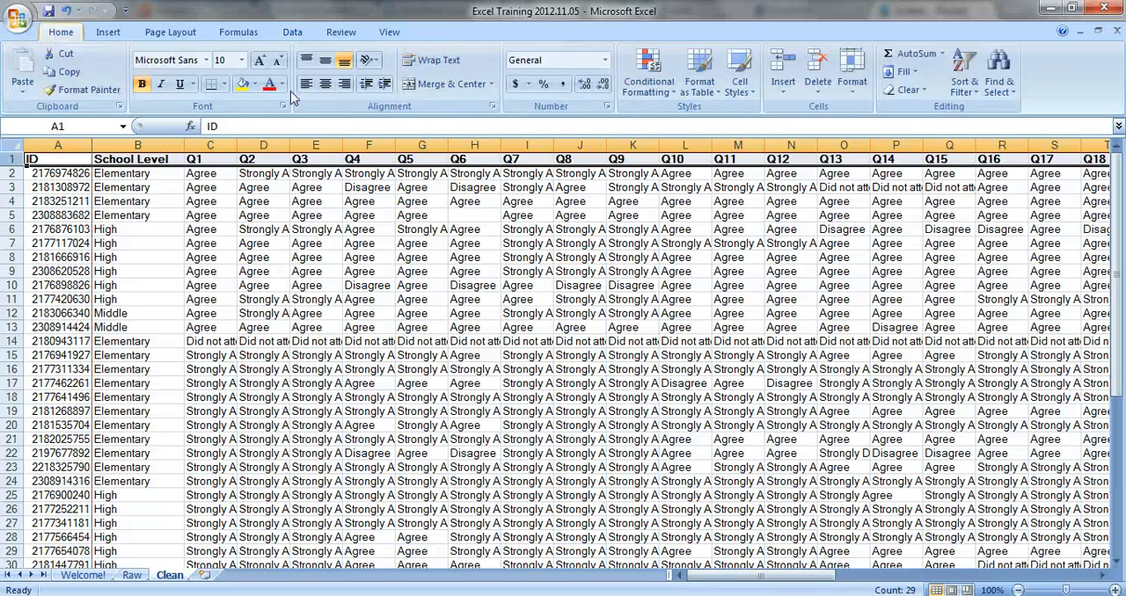
mouse_move(964, 68)
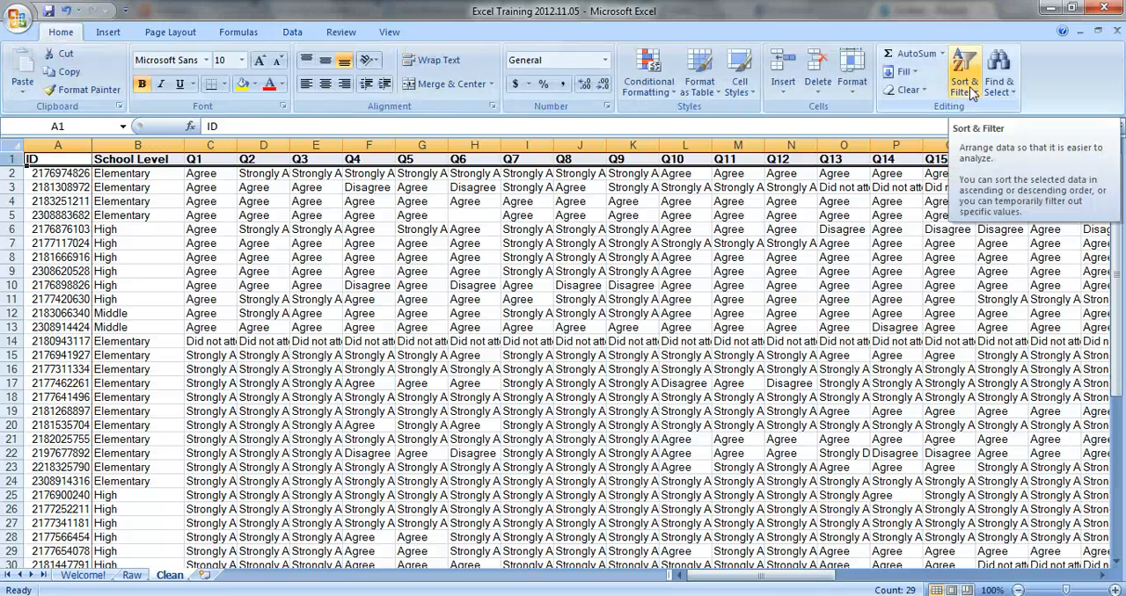
left_click(964, 73)
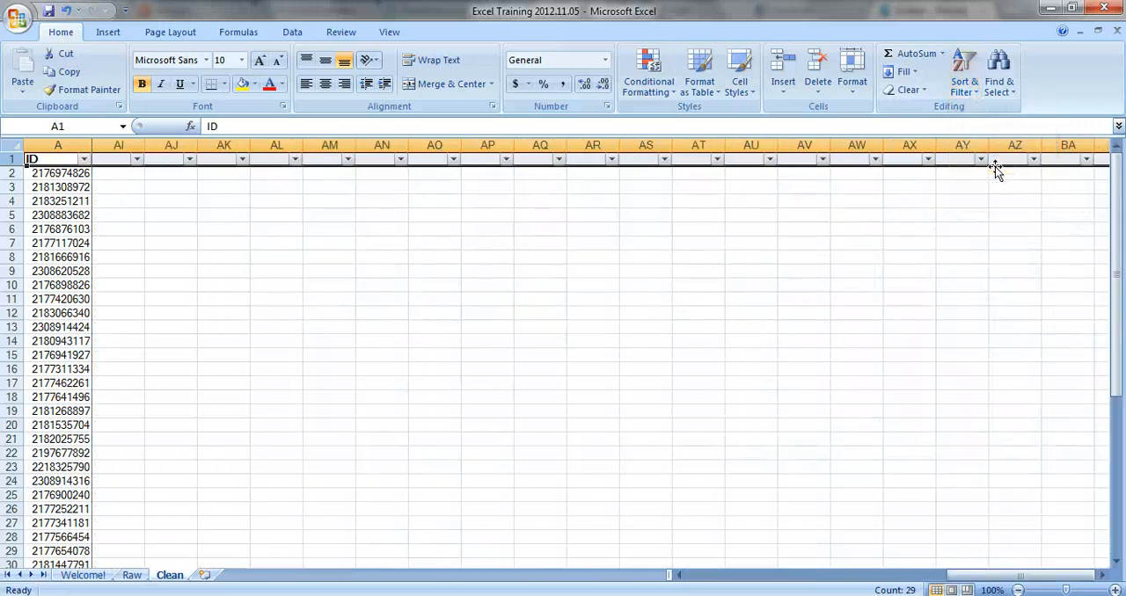
scroll("right", 3)
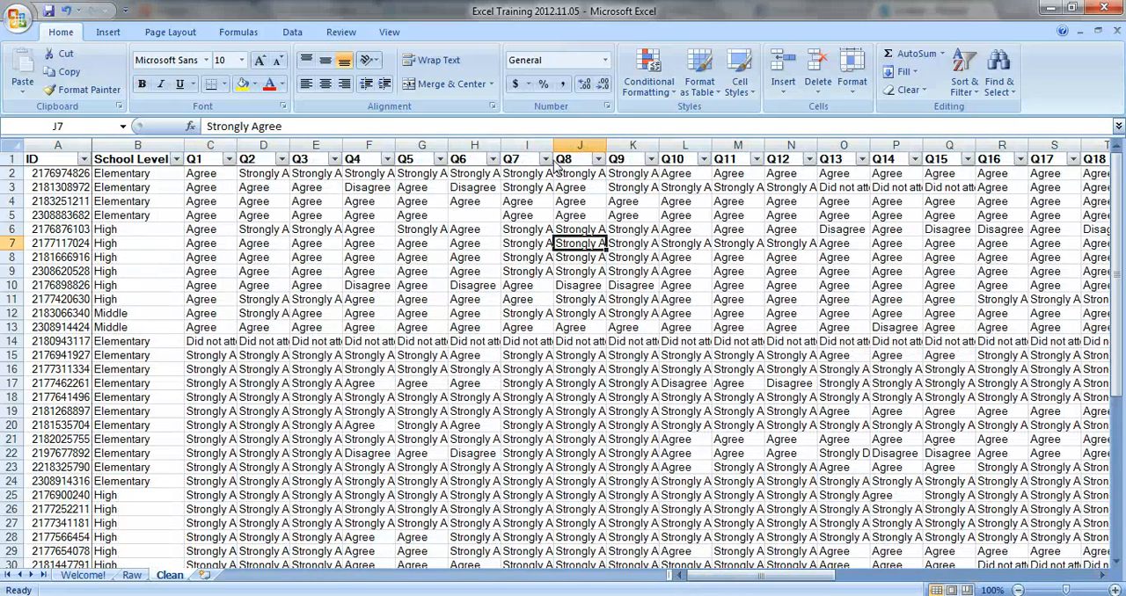
mouse_move(563, 458)
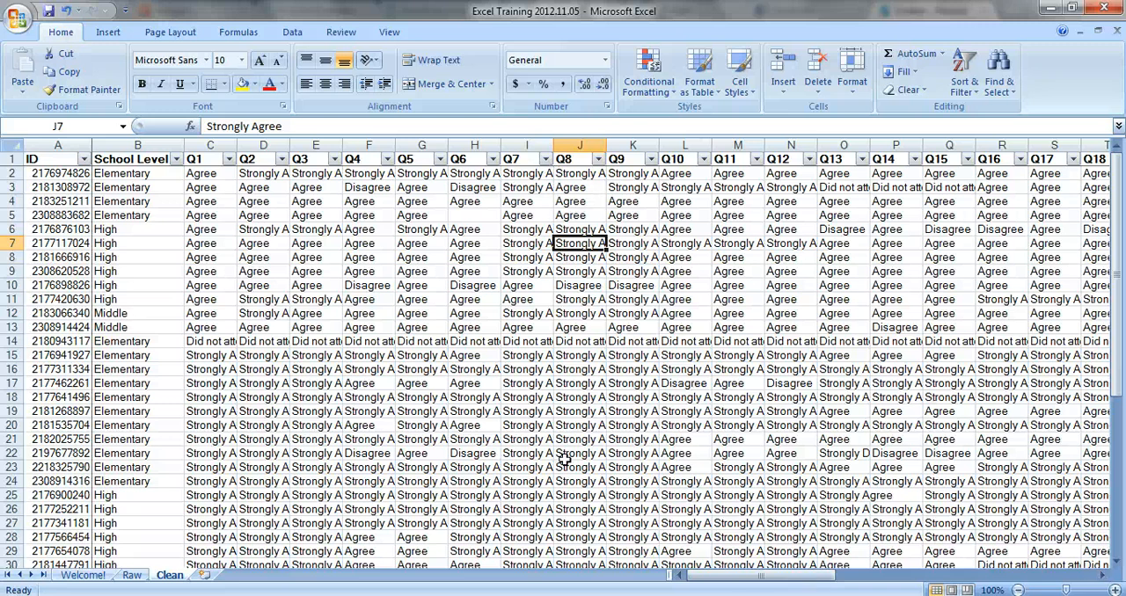
mouse_move(148, 176)
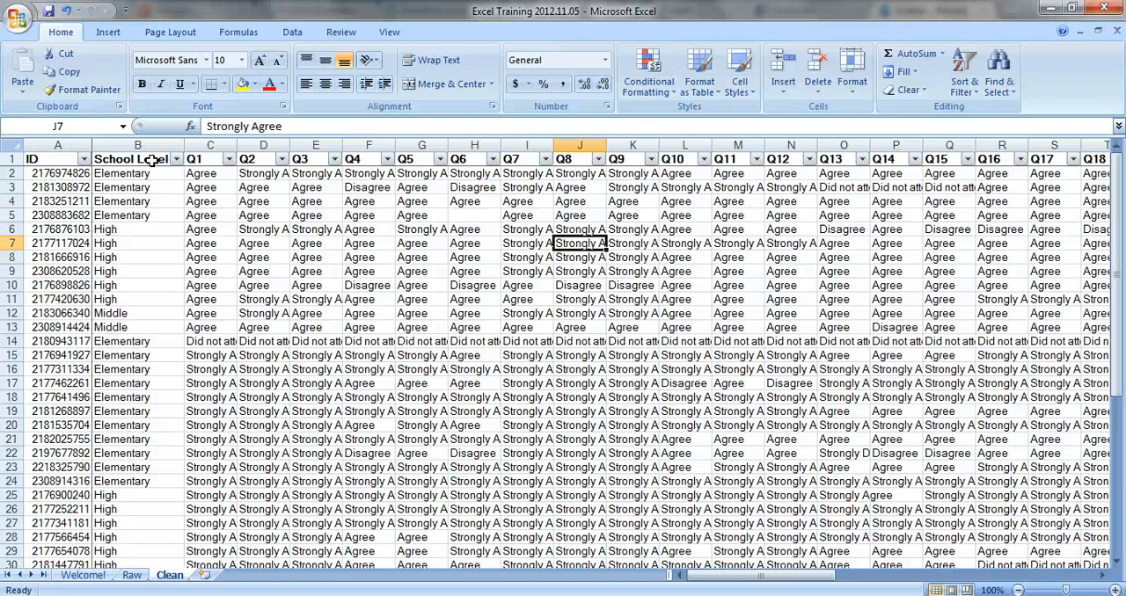
Step: Sort rows by School Level A to Z, then filter to Elementary only (16 of 46 records)
left_click(176, 158)
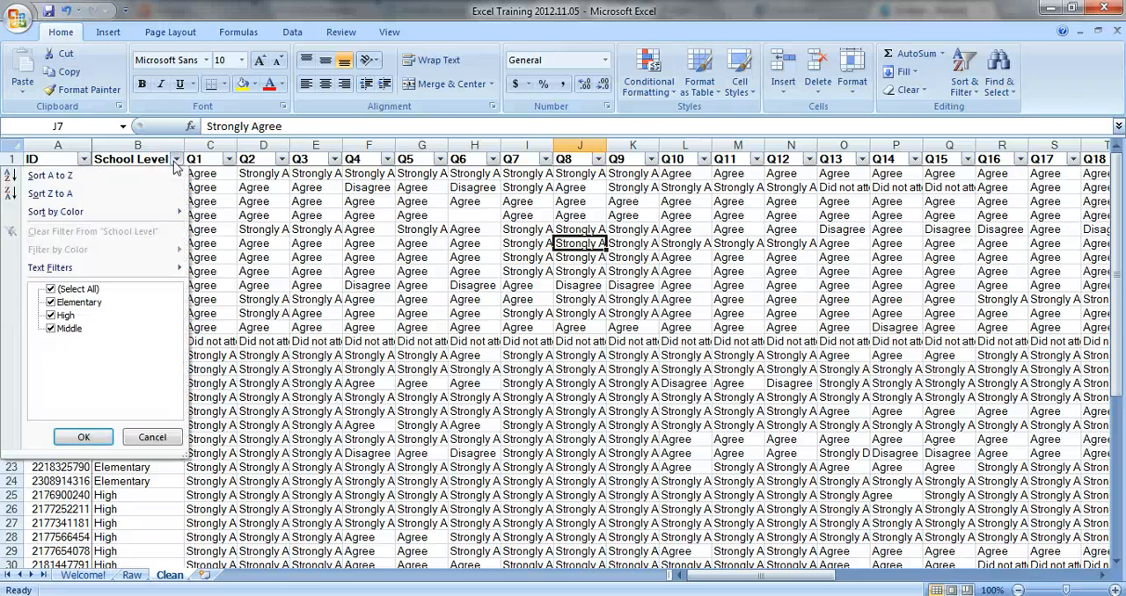
left_click(82, 436)
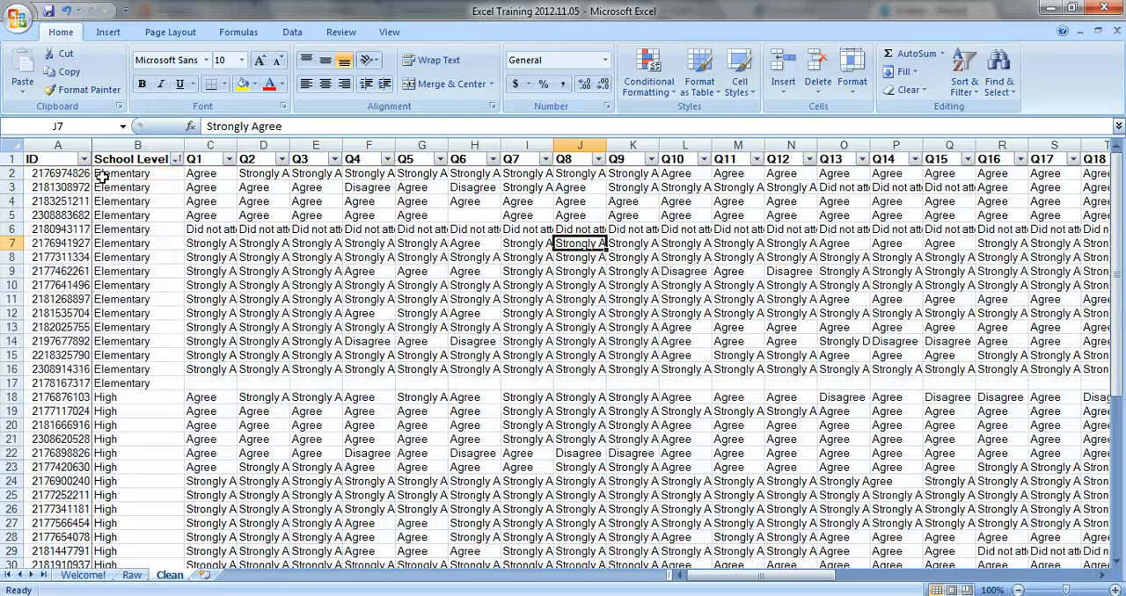
mouse_move(264, 302)
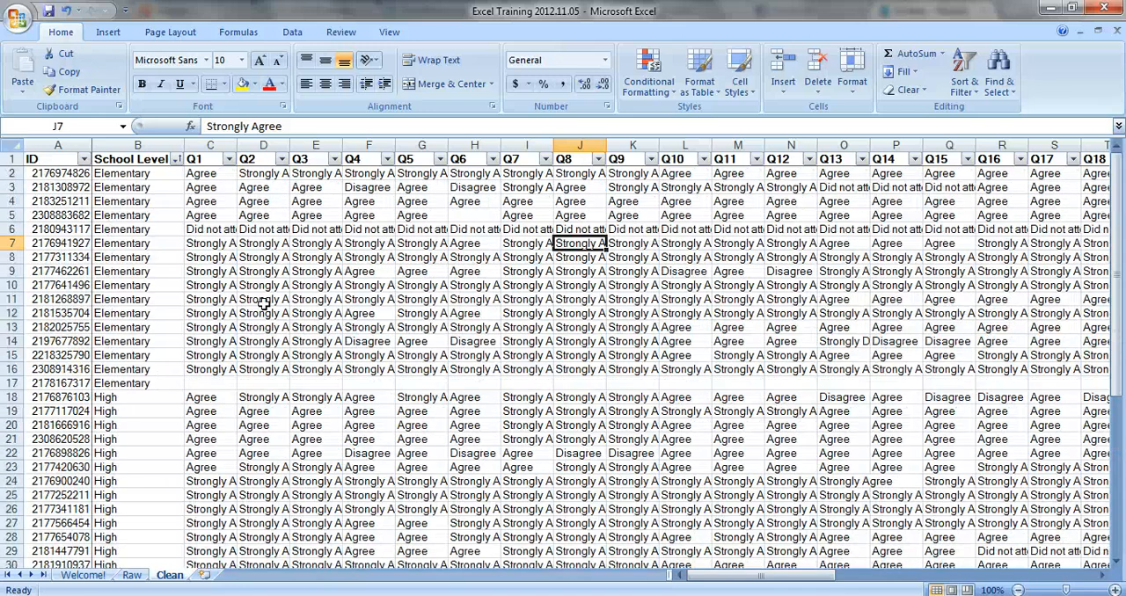
left_click(177, 158)
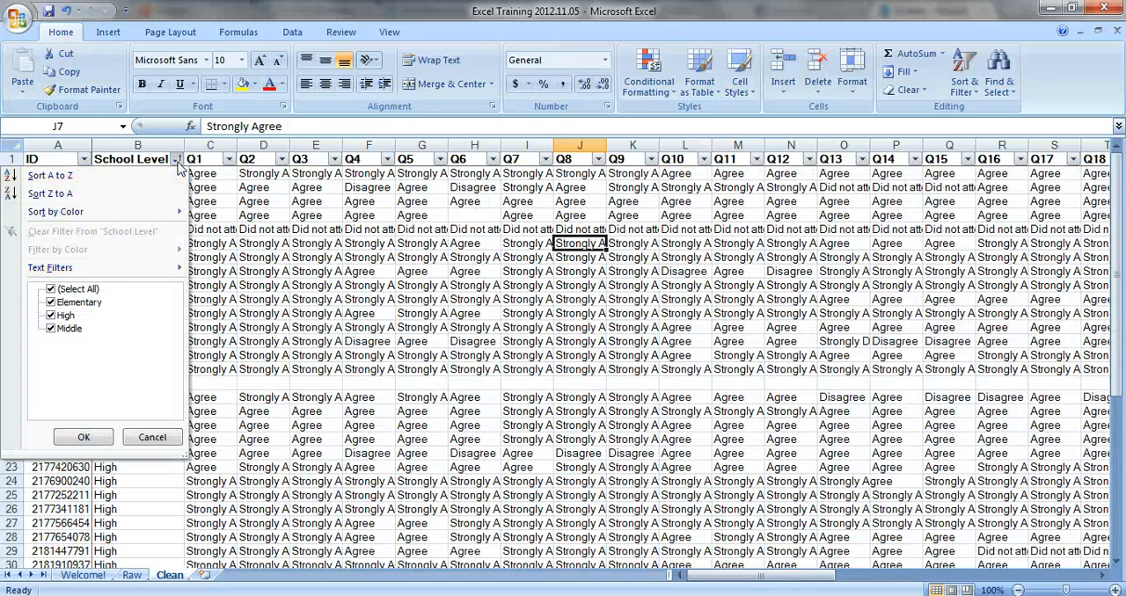
left_click(49, 288)
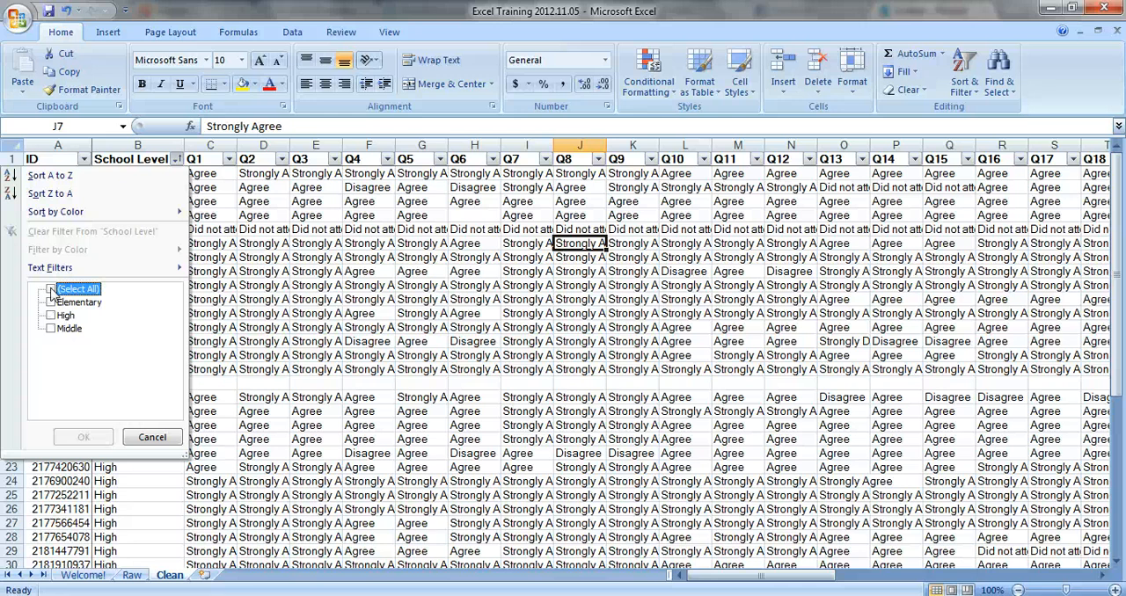
left_click(49, 303)
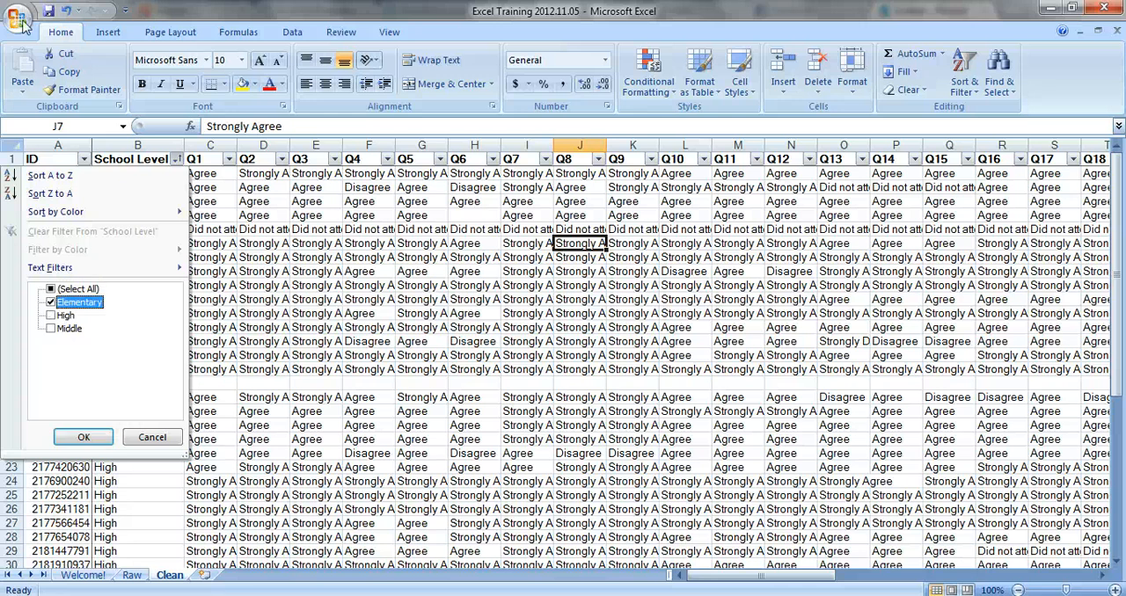
left_click(82, 436)
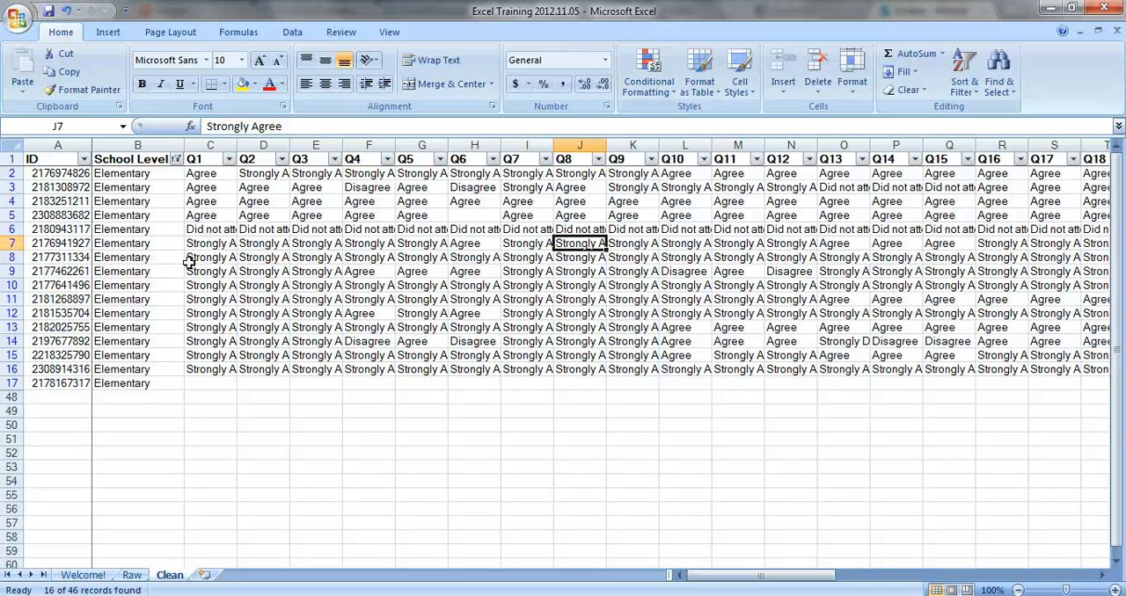
mouse_move(180, 187)
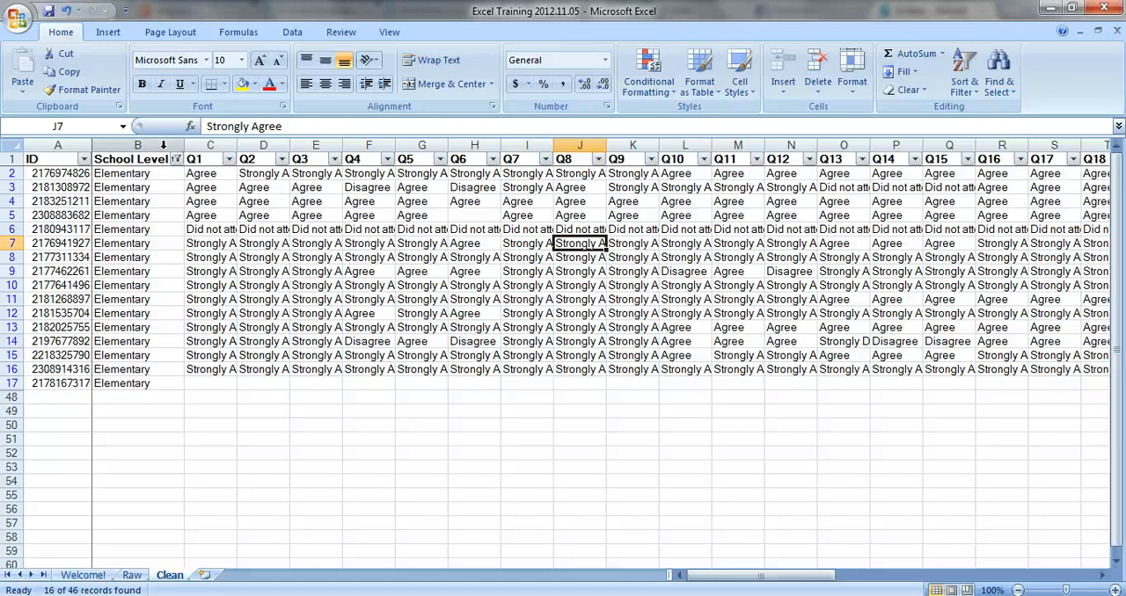
mouse_move(176, 159)
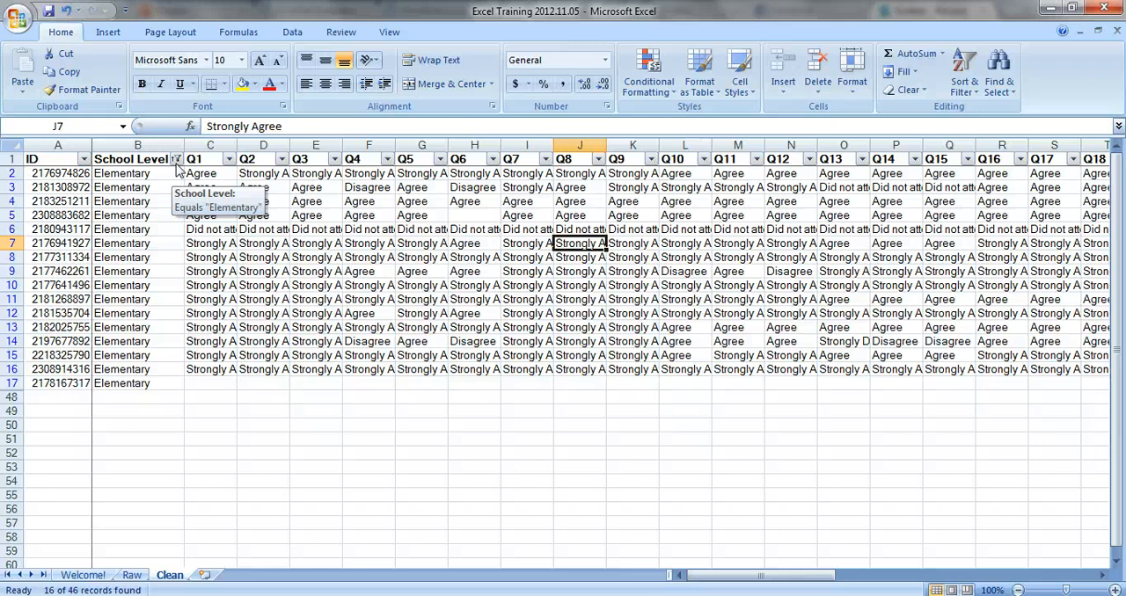
mouse_move(176, 171)
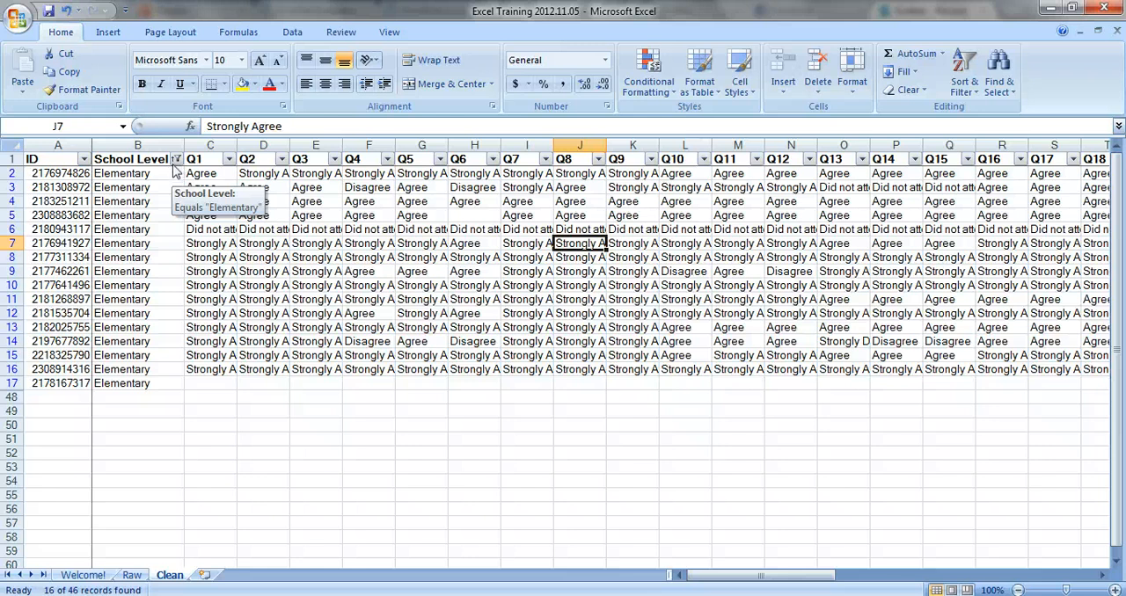
Step: Clear the School Level filter, sort rows by Q2 A to Z, and return to the Welcome sheet
left_click(175, 158)
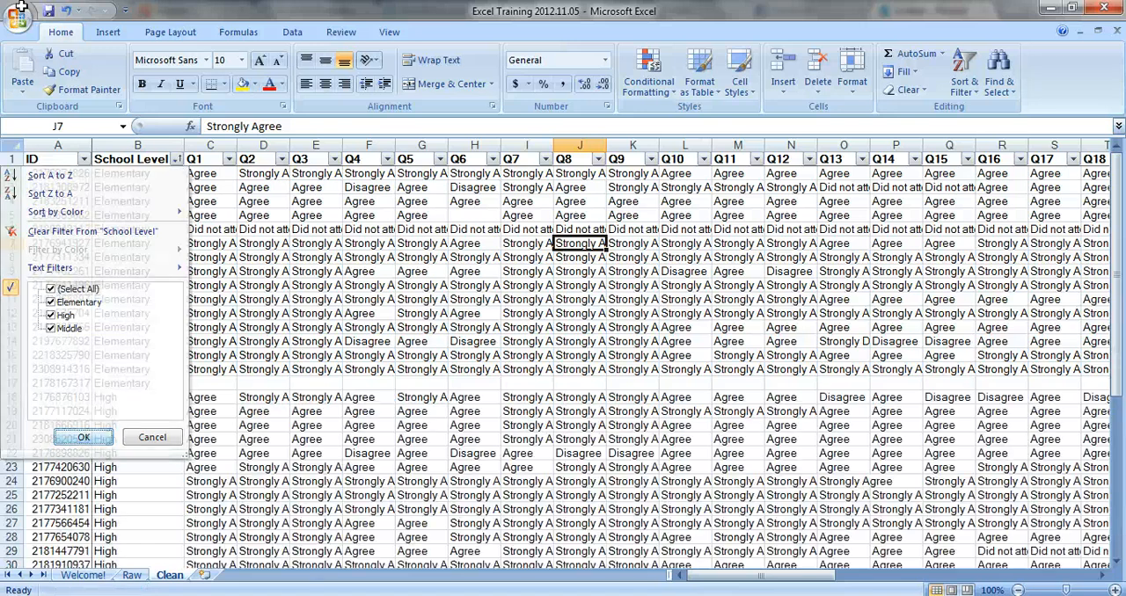
left_click(84, 436)
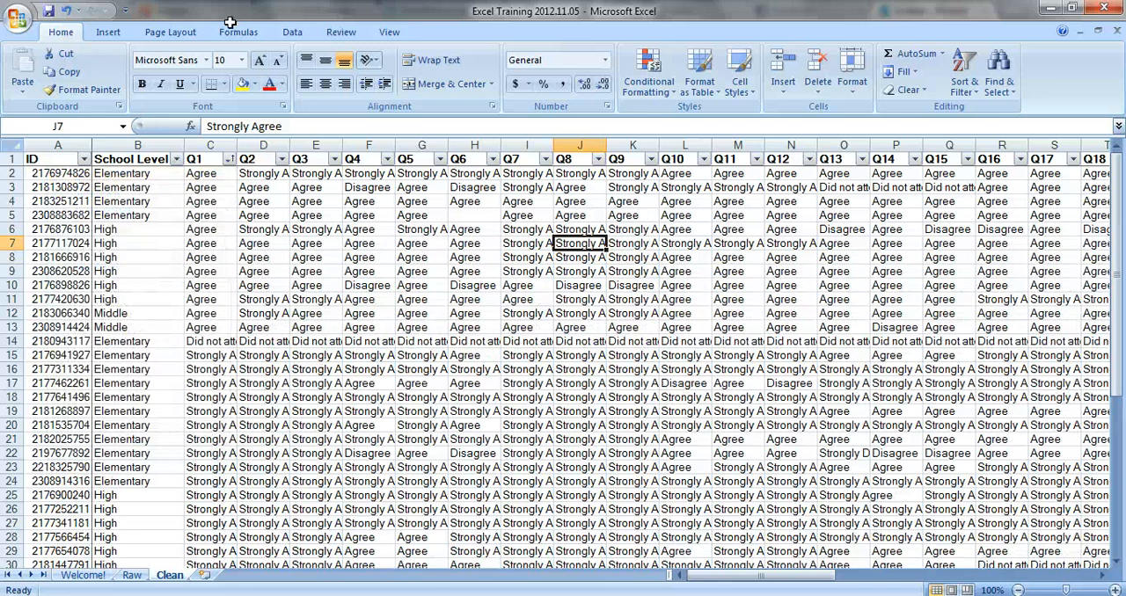
scroll("down", 3)
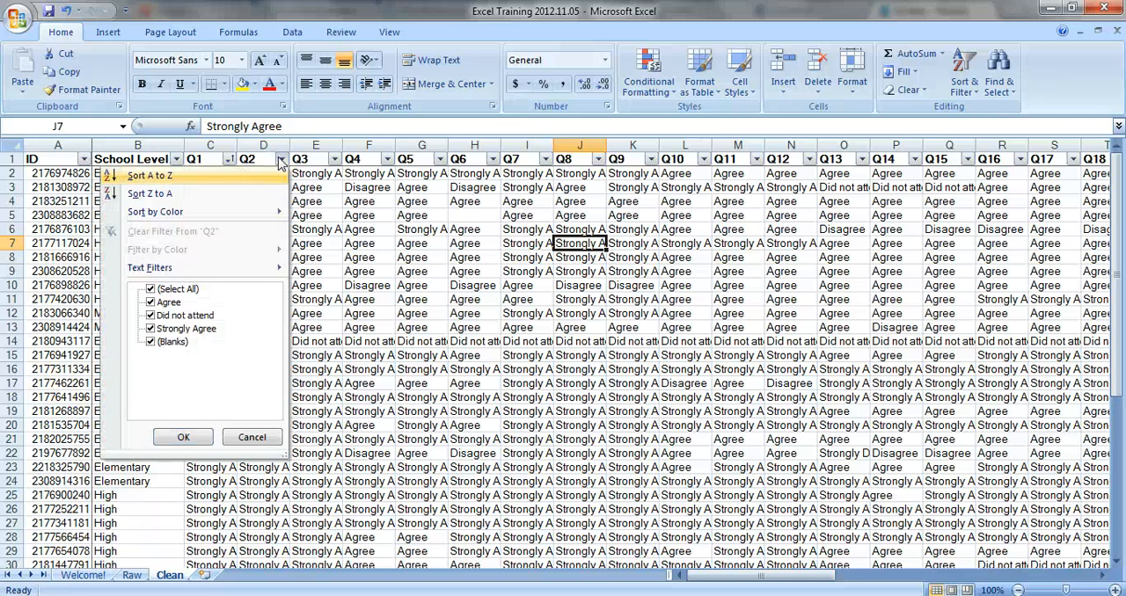
left_click(183, 436)
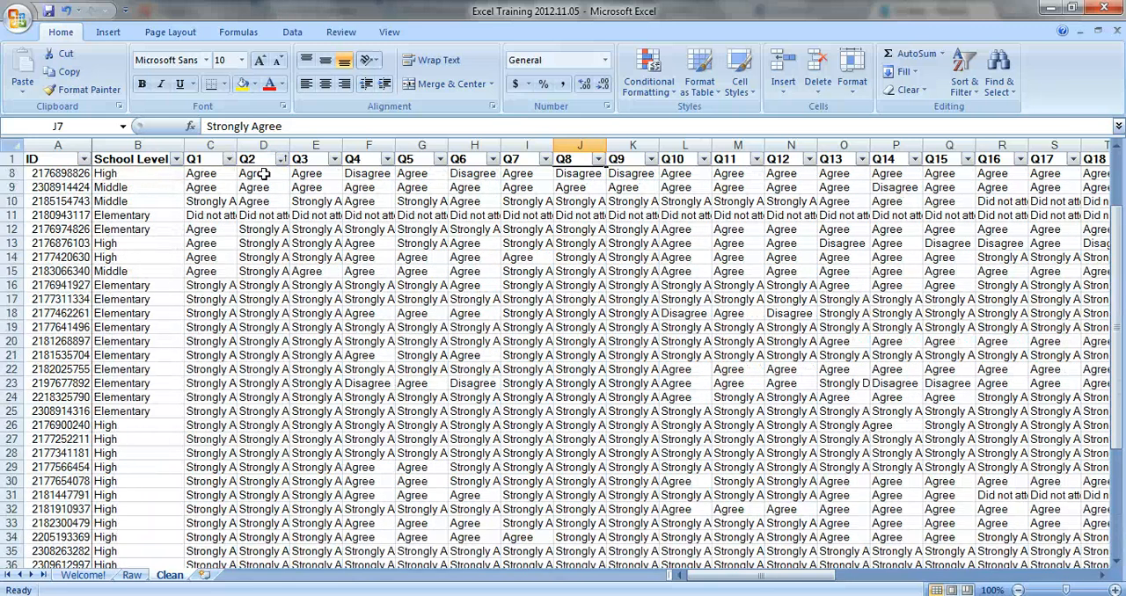
left_click(82, 576)
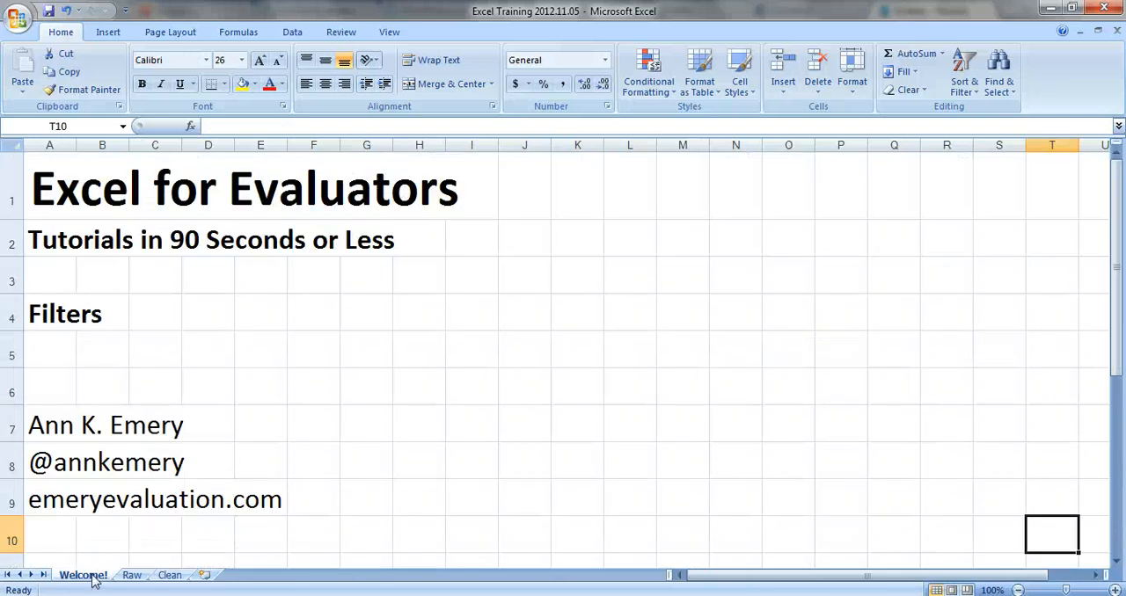